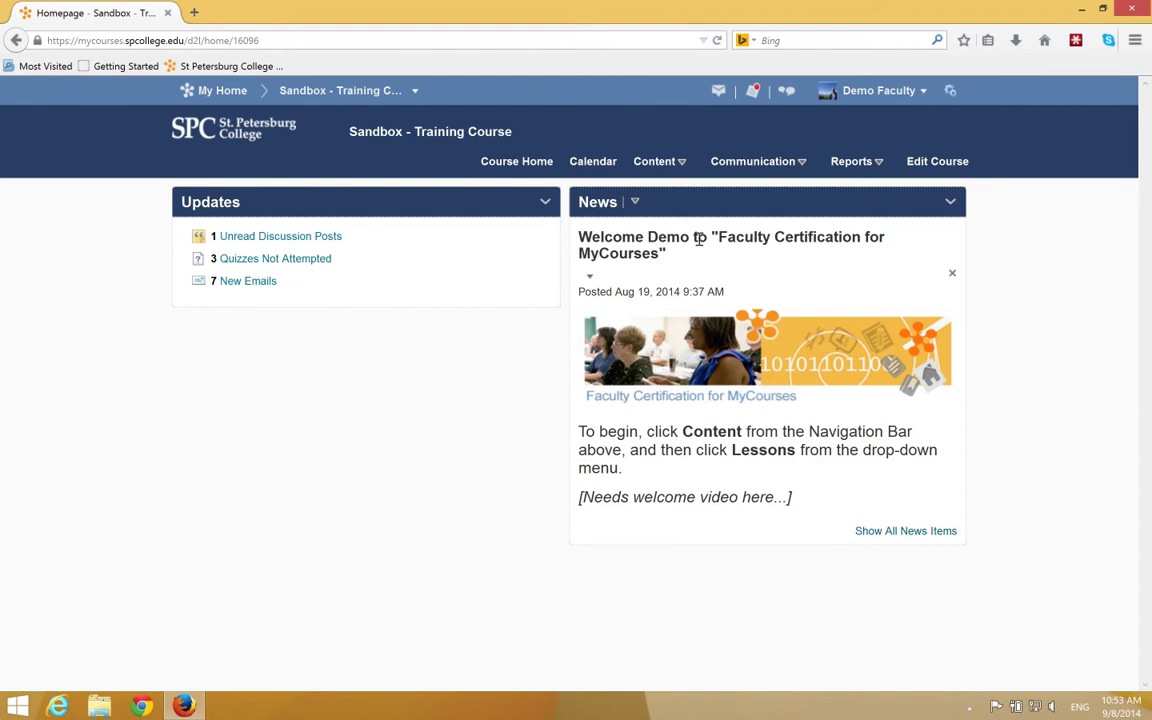
- Navigate to the Sandbox Training Course's Lessons page via the Content menu
{"action": "left_click", "coordinate": [656, 160]}
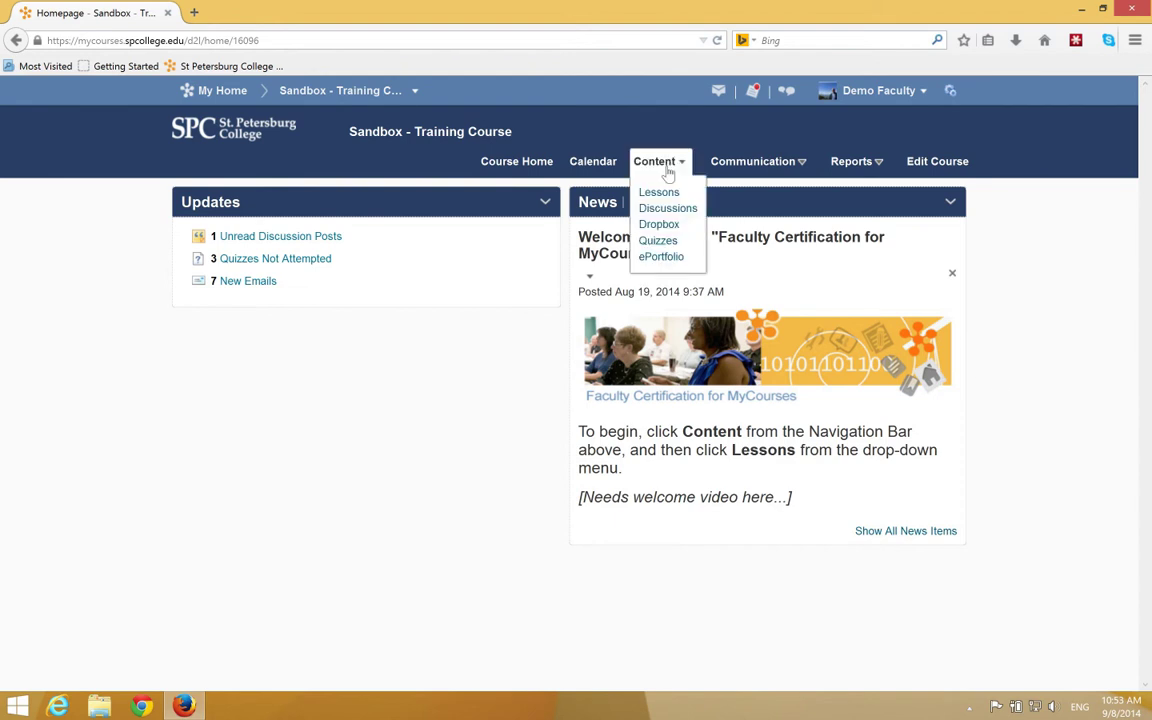
{"action": "mouse_move", "coordinate": [658, 192]}
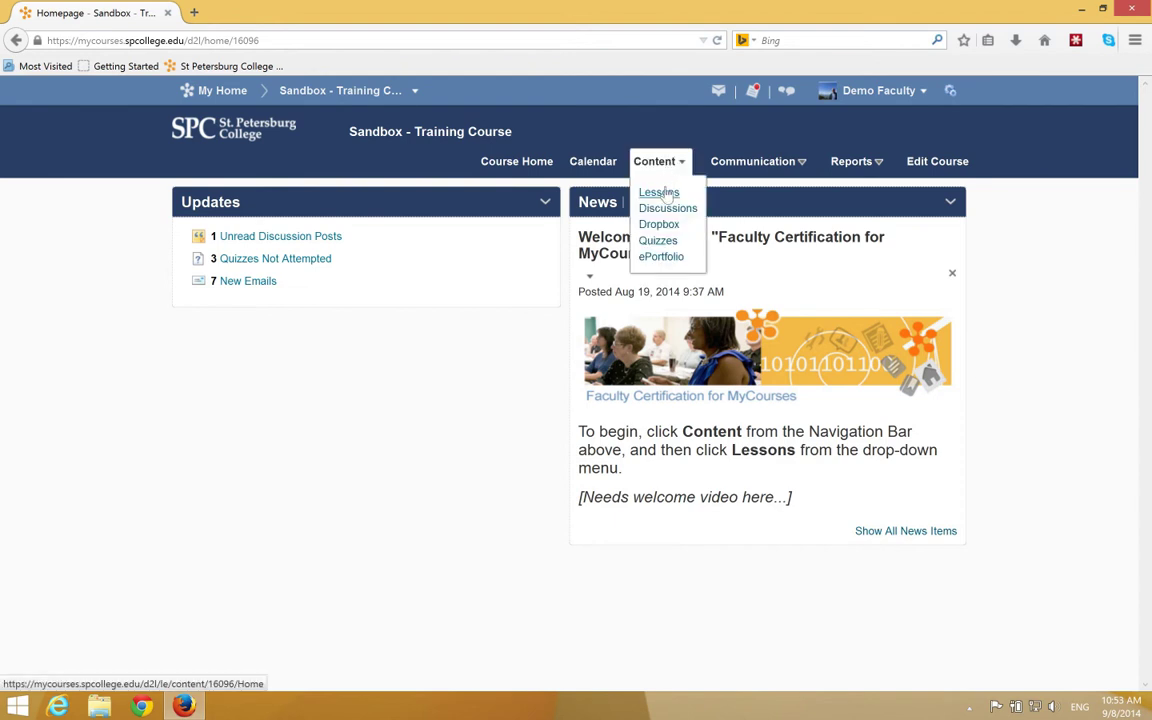
{"action": "left_click", "coordinate": [660, 192]}
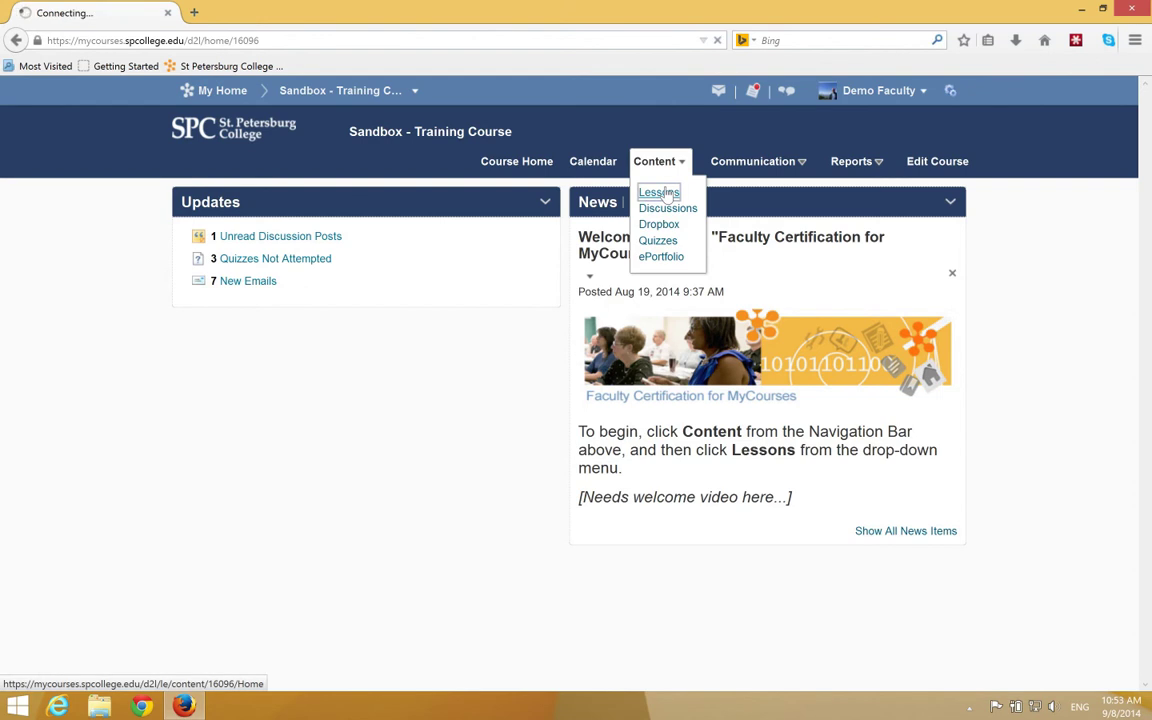
- Scroll down the Table of Contents toward the Add a module field after Final Step
{"action": "left_click", "coordinate": [658, 192]}
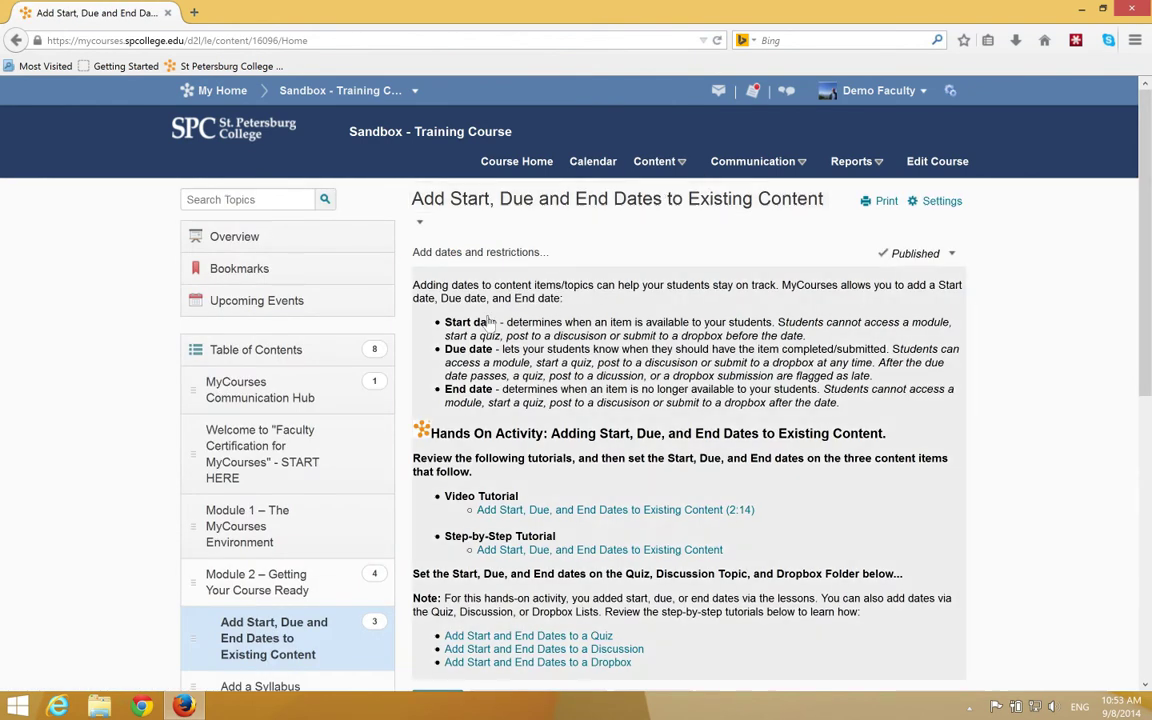
{"action": "scroll", "scroll_direction": "down", "scroll_amount": 3}
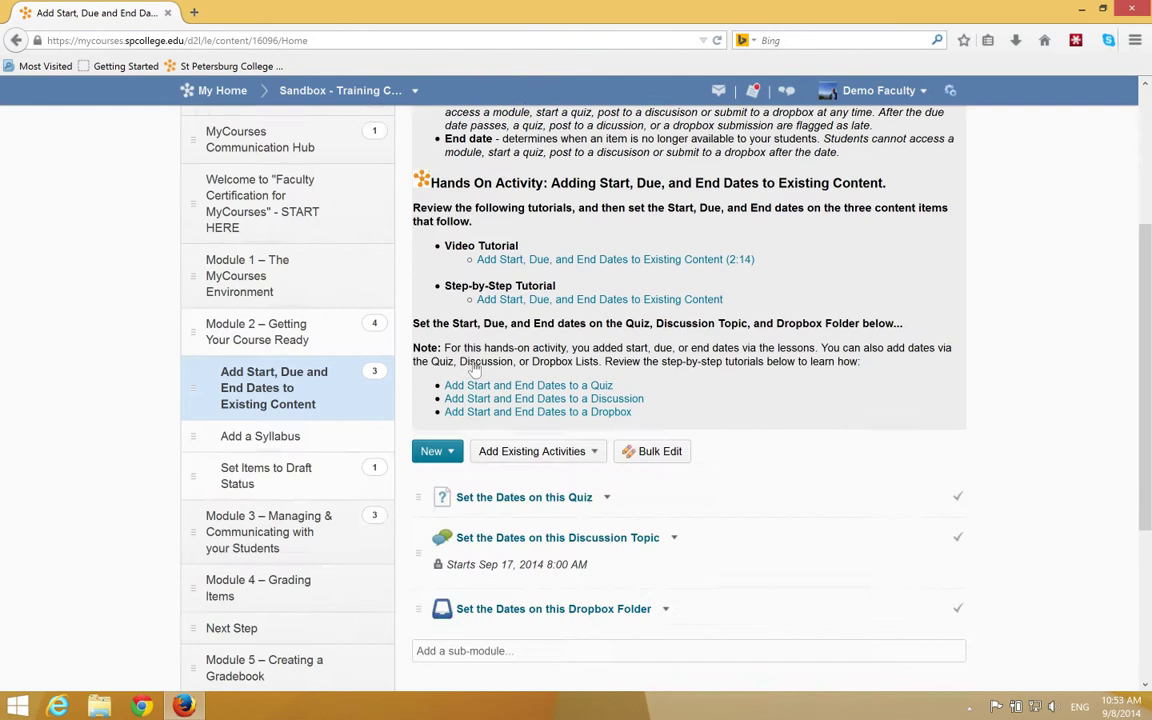
{"action": "scroll", "scroll_direction": "down", "scroll_amount": 3}
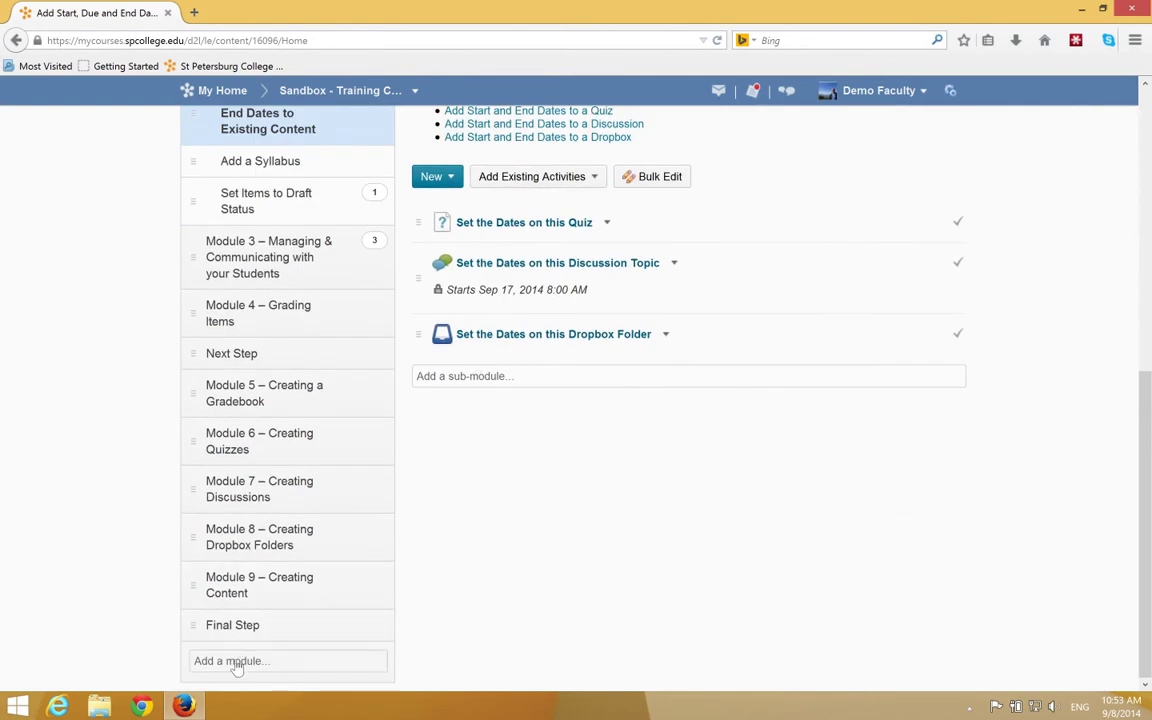
{"action": "mouse_move", "coordinate": [236, 660]}
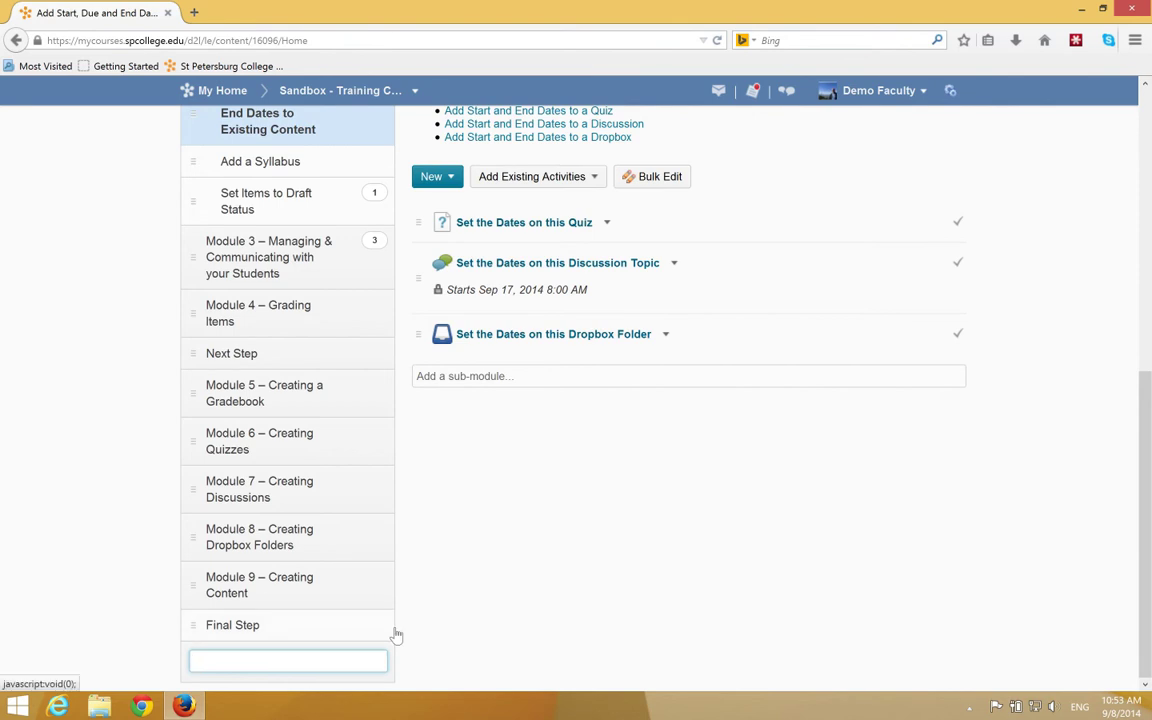
{"action": "type", "text": "Module"}
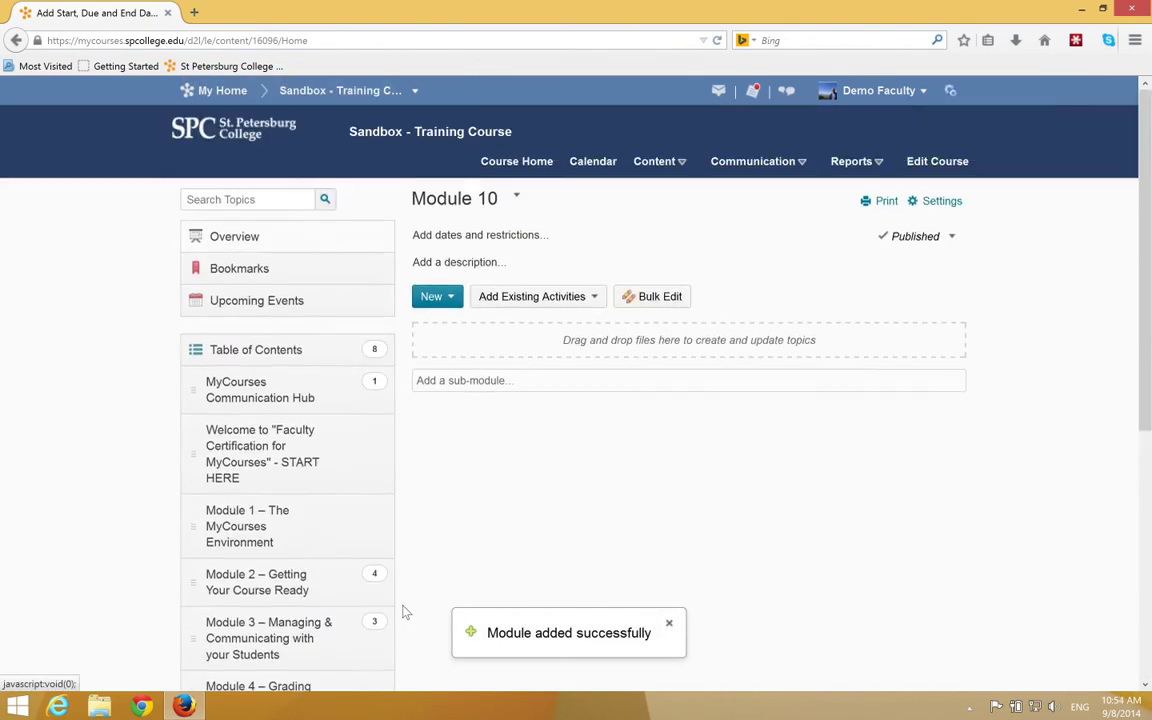
{"action": "scroll", "scroll_direction": "down", "scroll_amount": 3}
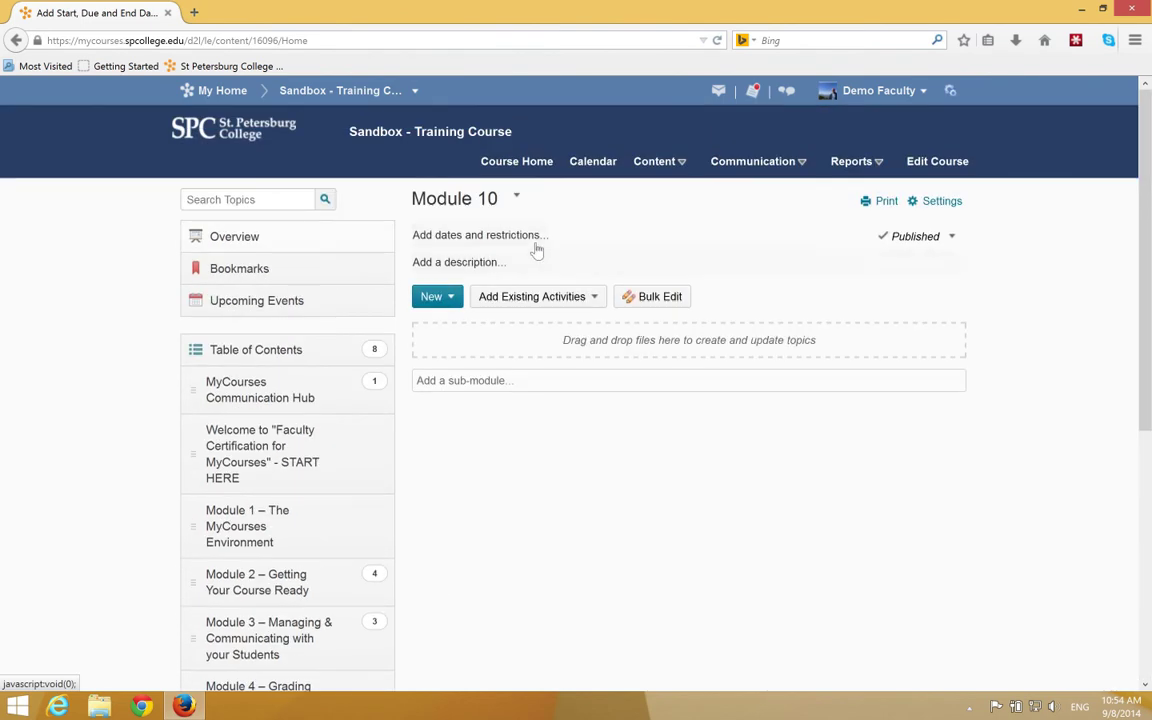
{"action": "mouse_move", "coordinate": [684, 476]}
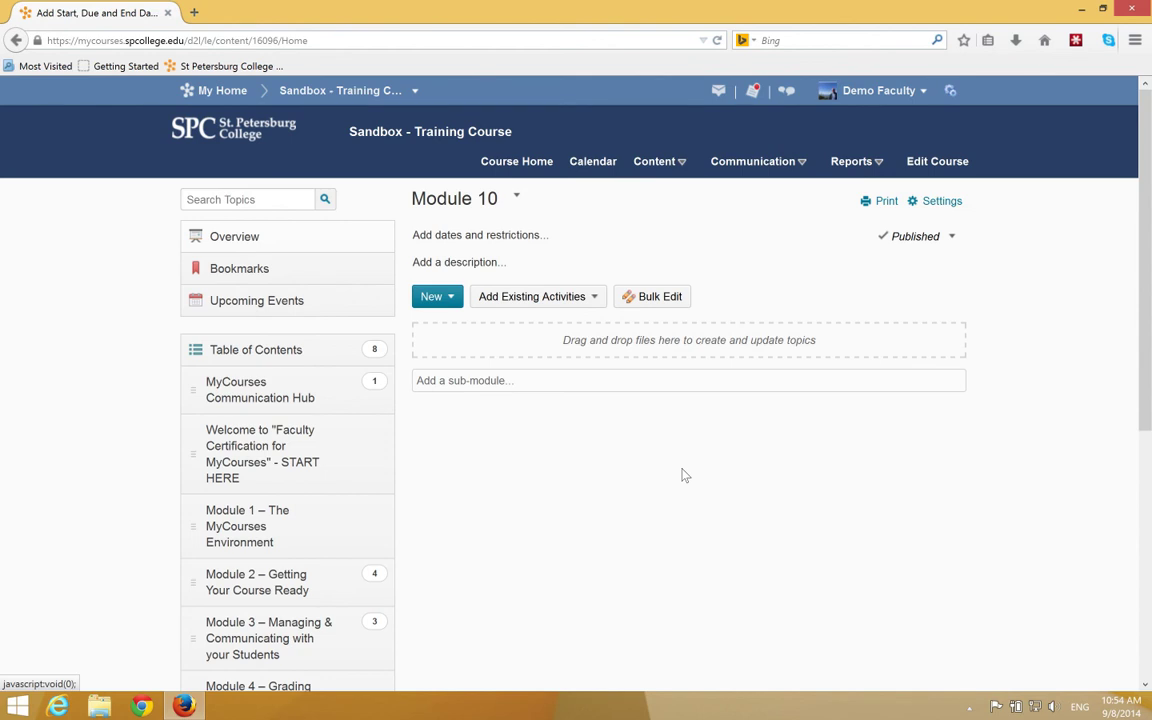
{"action": "scroll", "scroll_direction": "down", "scroll_amount": 3}
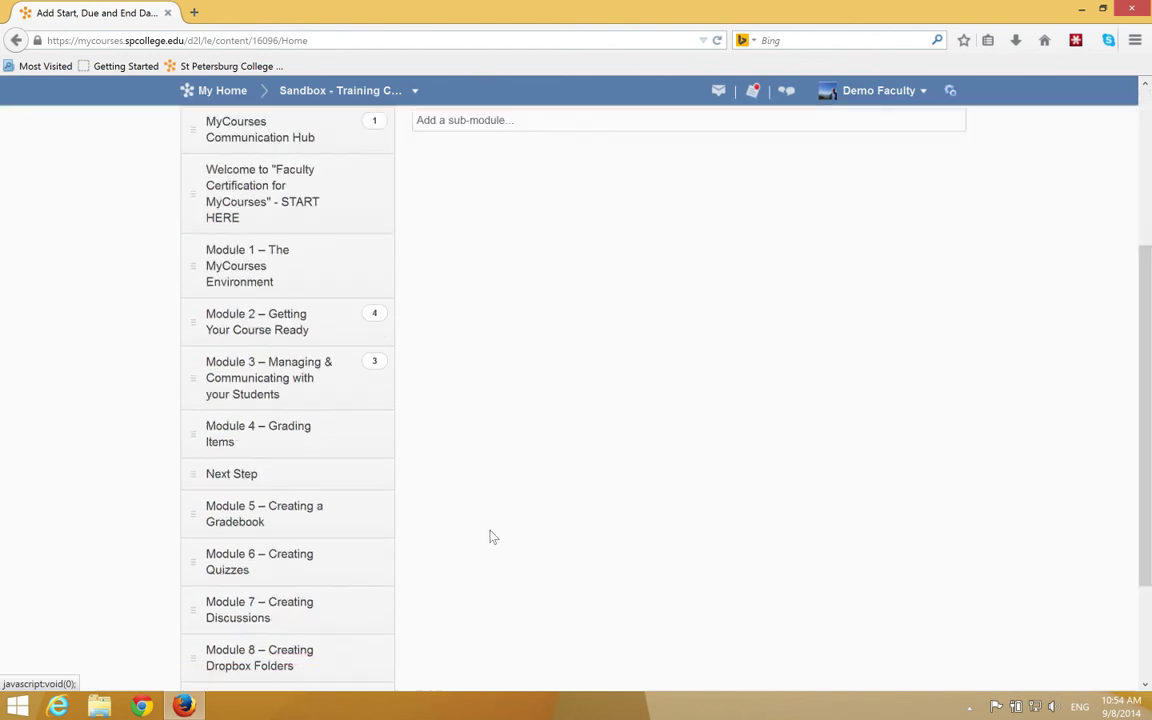
{"action": "scroll", "scroll_direction": "down", "scroll_amount": 3}
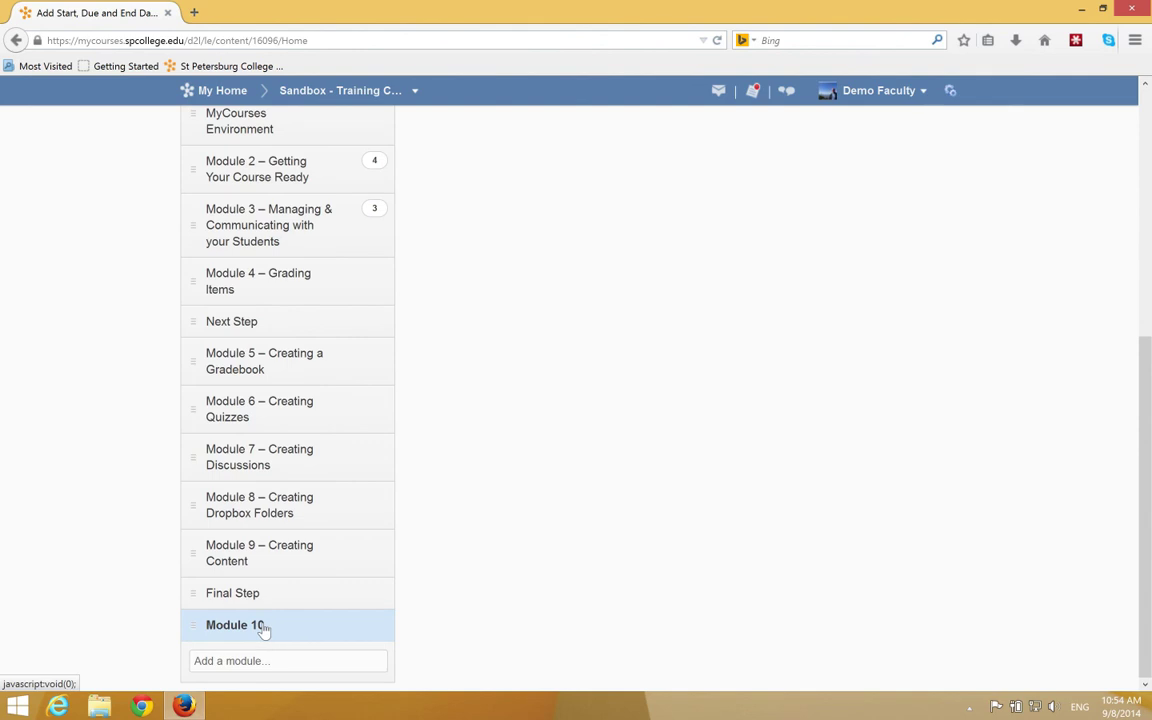
{"action": "left_click", "coordinate": [236, 624]}
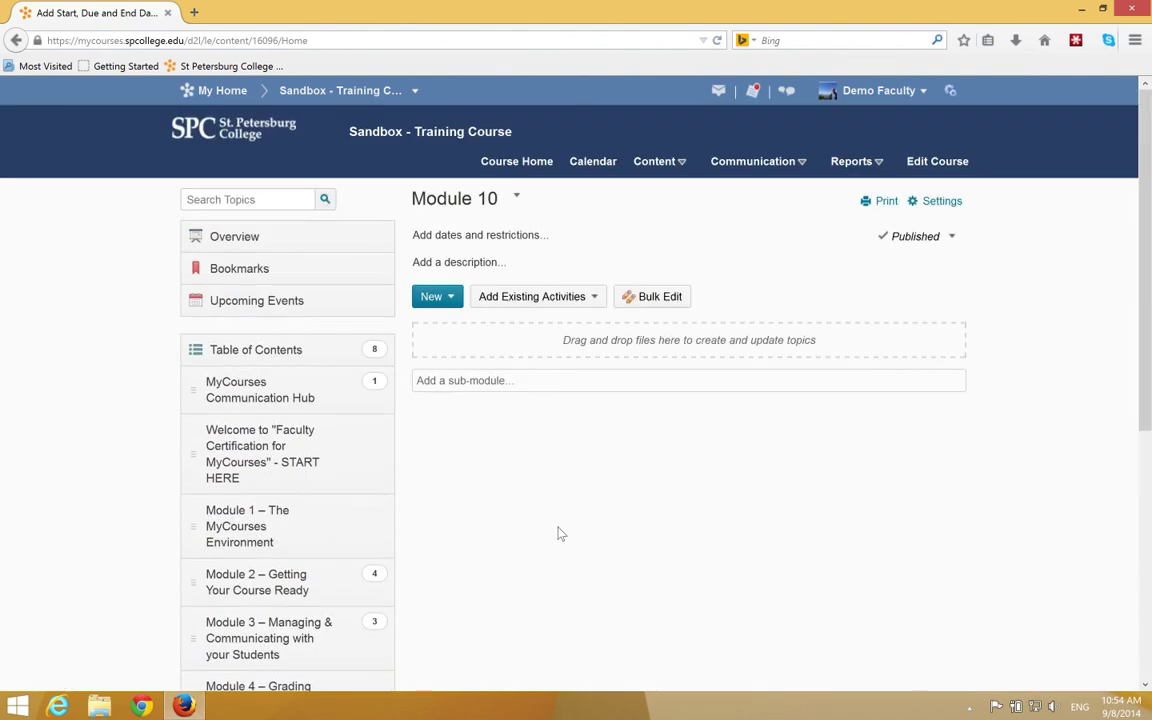
{"action": "mouse_move", "coordinate": [544, 388]}
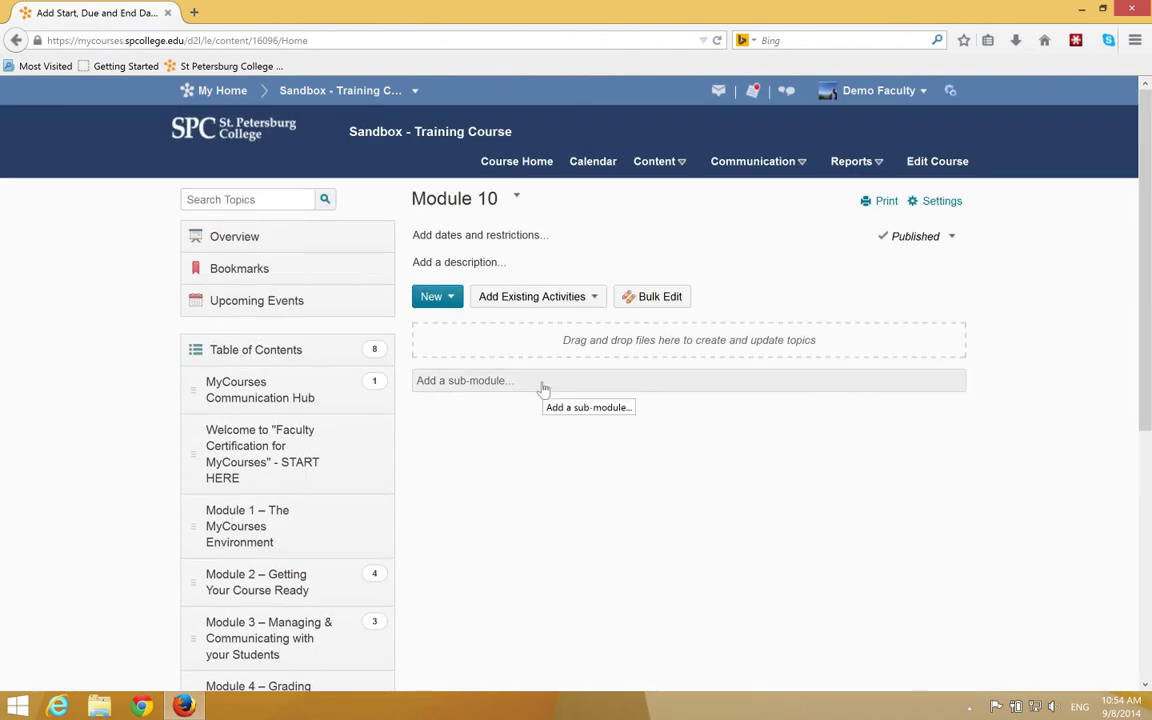
{"action": "left_click", "coordinate": [688, 380]}
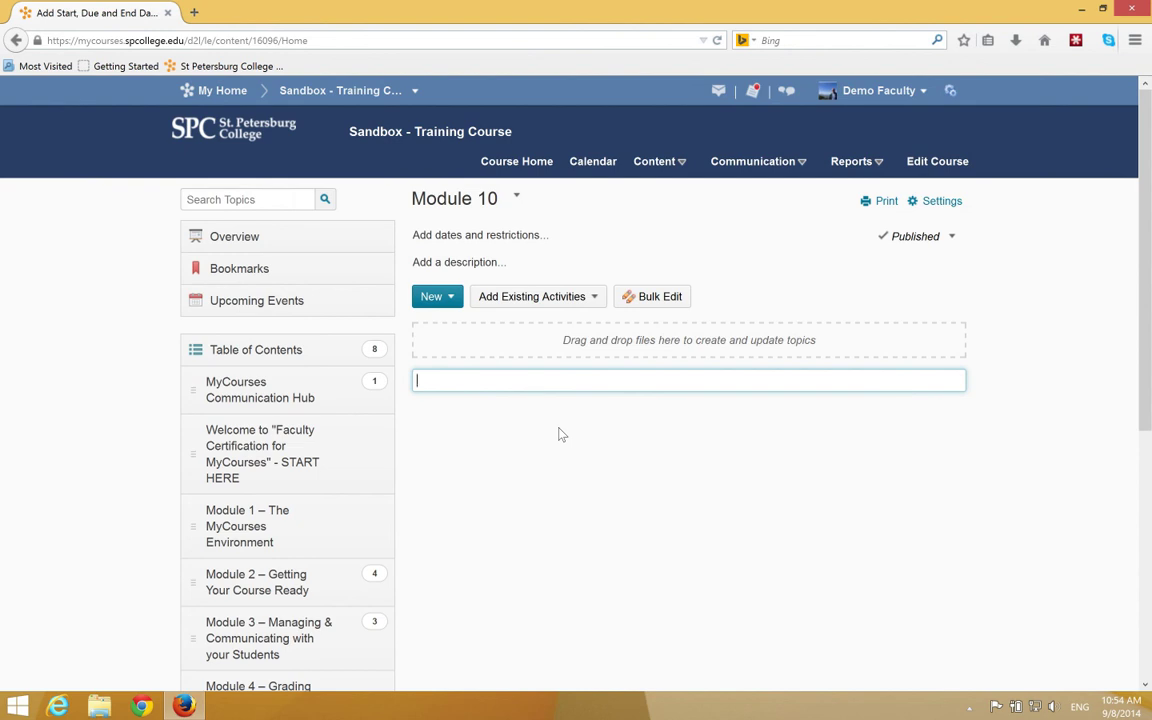
- Name the new sub-module 'Sub-Module 10' inside Module 10 and confirm it
{"action": "type", "text": "Sub"}
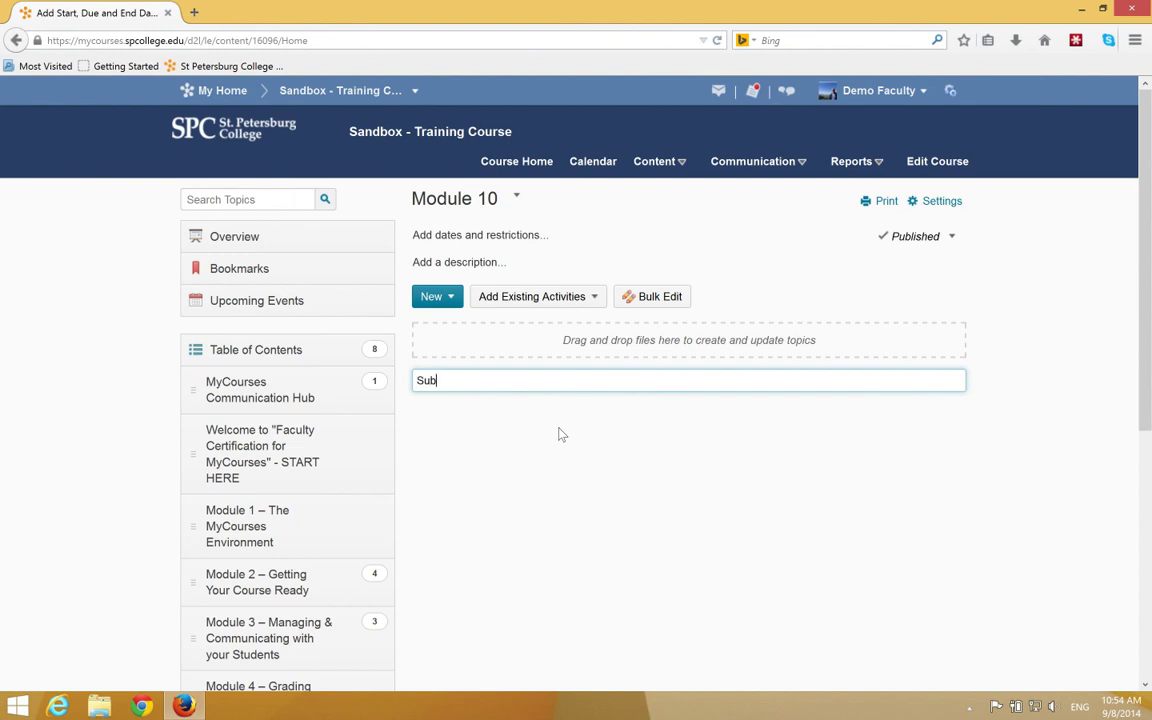
{"action": "type", "text": "-Module 10"}
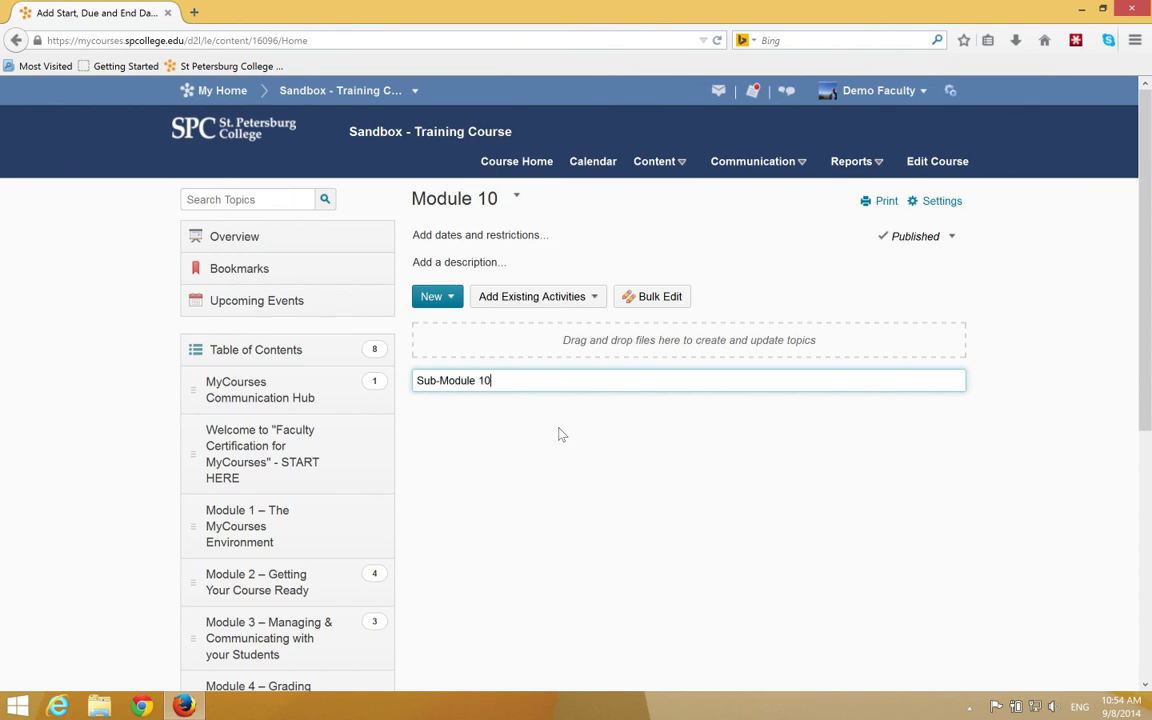
{"action": "key", "text": "Return"}
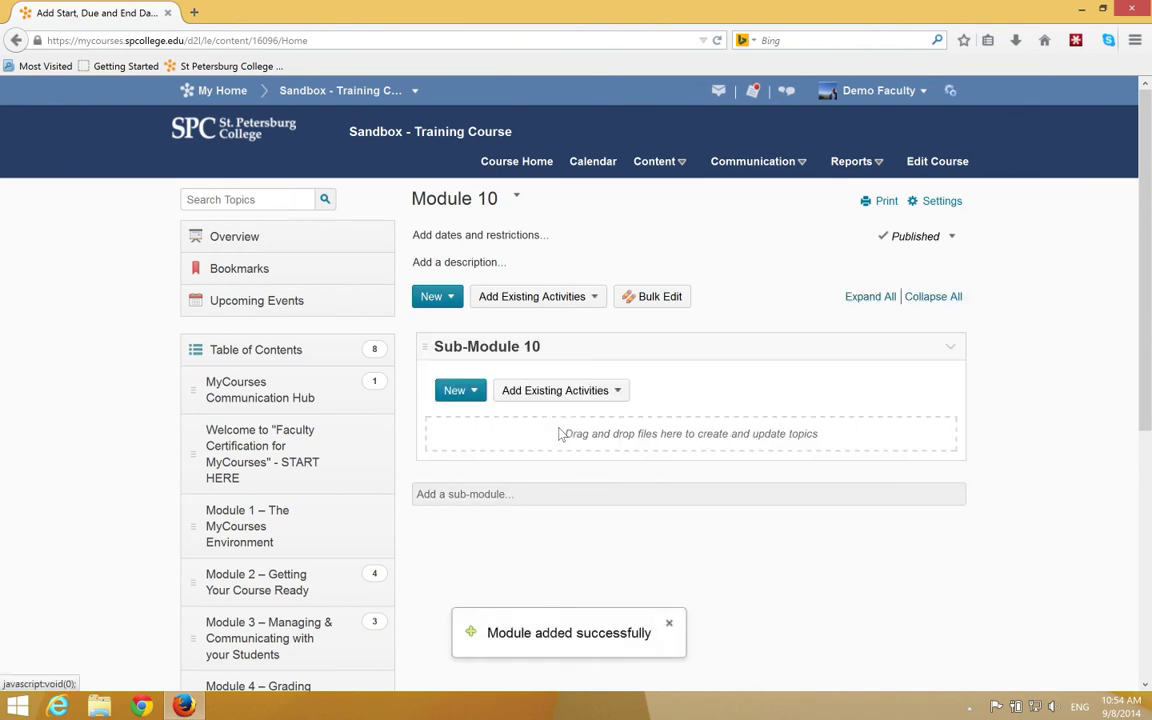